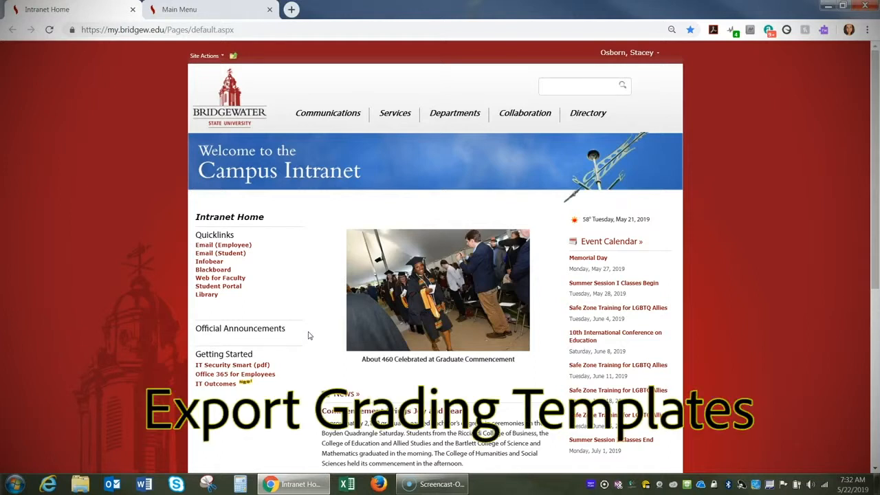
# Enter Web for Faculty via single sign-on and open the Faculty and Advisors services menu.
pyautogui.click(220, 278)
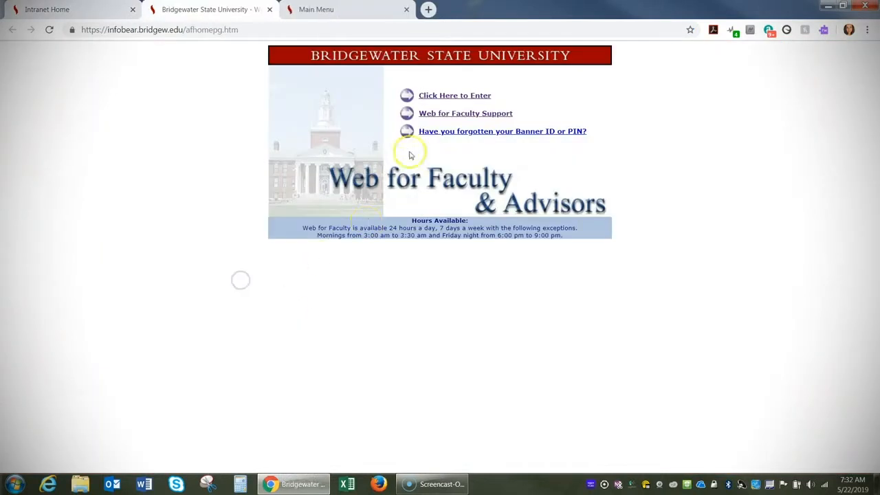
pyautogui.click(454, 95)
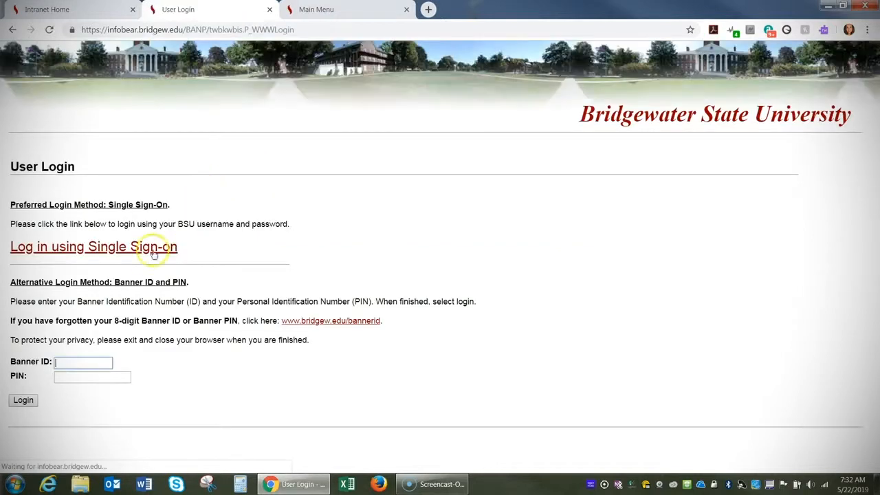
pyautogui.click(94, 246)
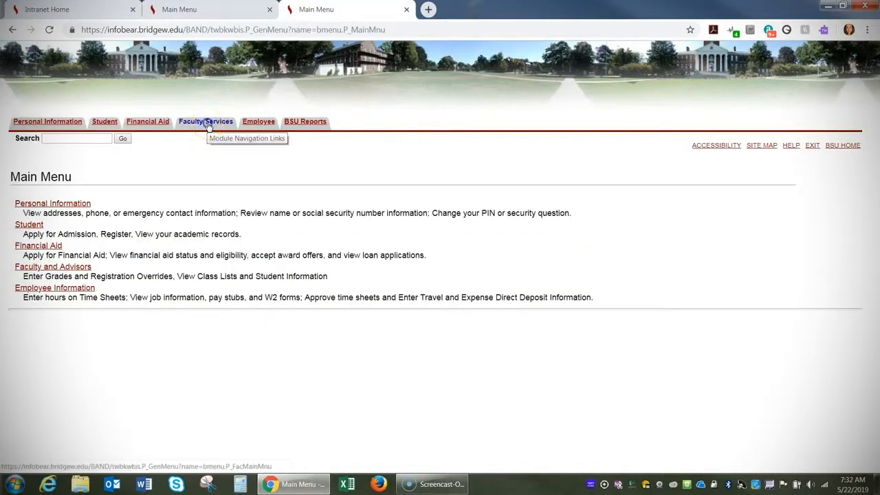
pyautogui.click(205, 121)
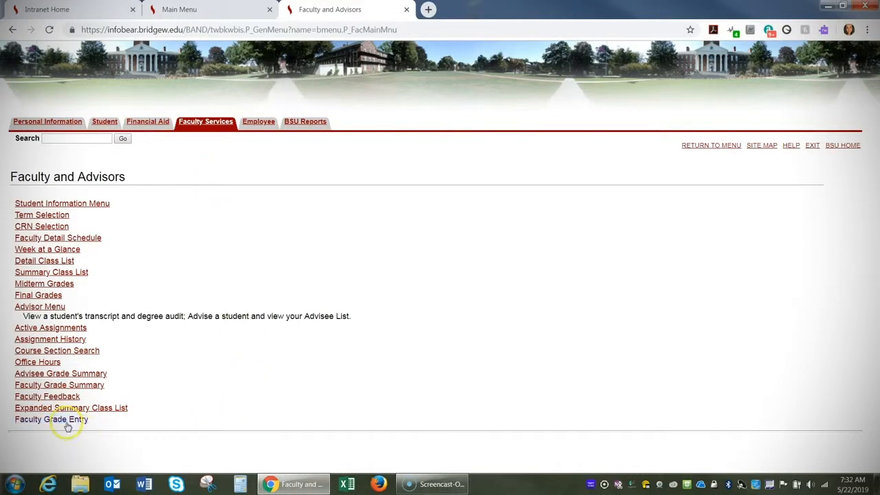
# Open the COMM 215 Television Studio Production final-grade roster and its Tools menu.
pyautogui.click(51, 419)
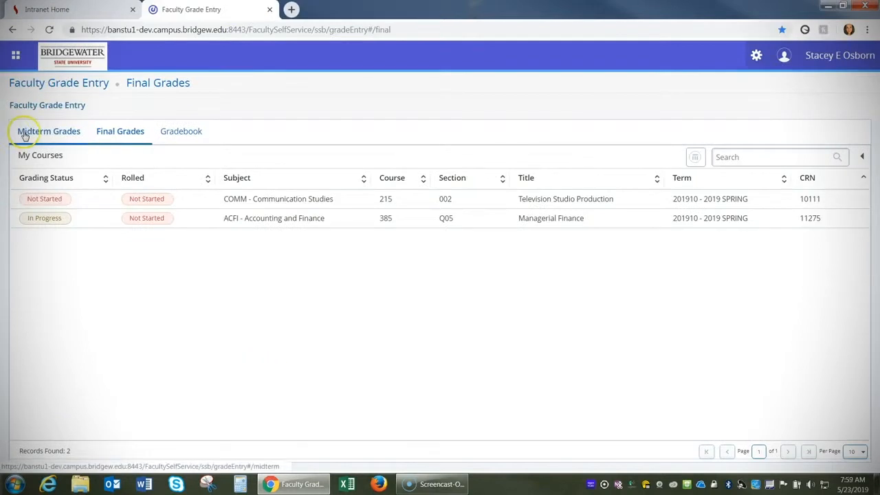
pyautogui.moveTo(118, 131)
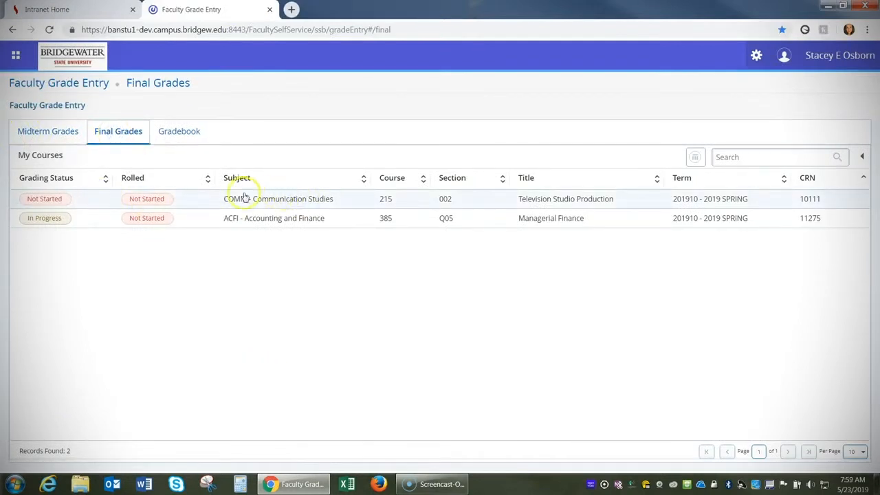
pyautogui.click(278, 199)
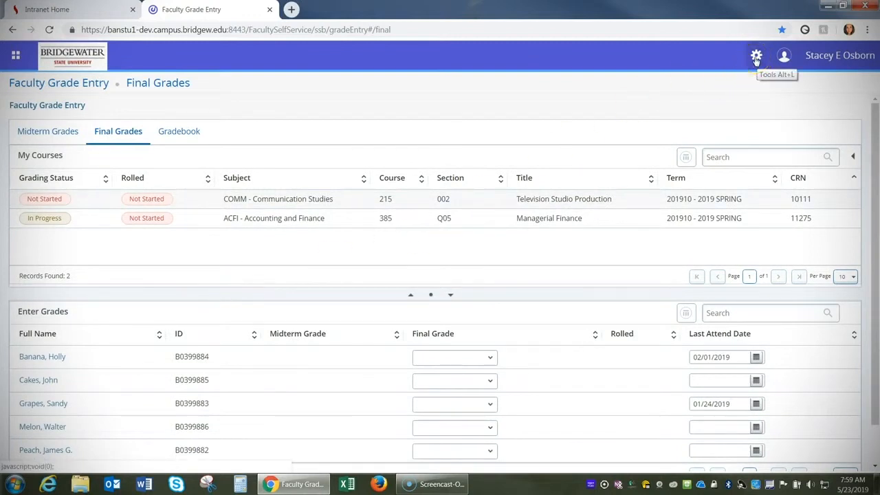
pyautogui.click(755, 56)
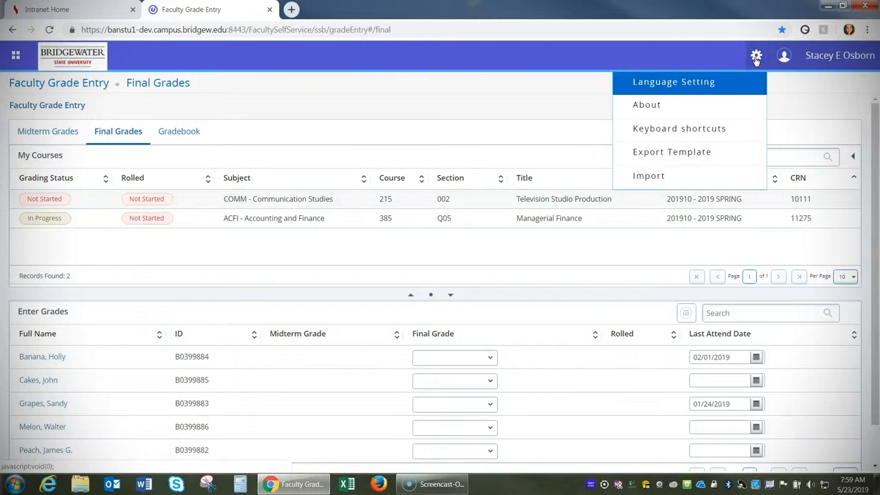
# Export the COMM 215 grade template as an Excel .xlsx file saved to the Desktop.
pyautogui.click(672, 151)
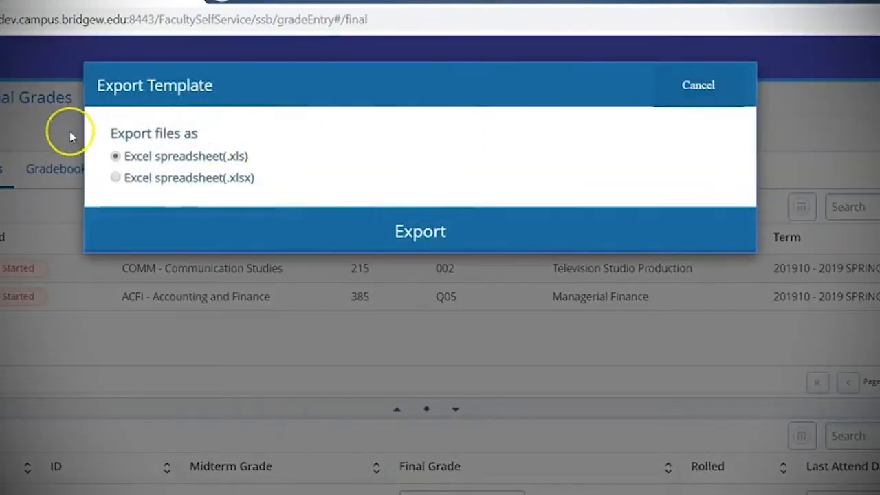
pyautogui.moveTo(211, 191)
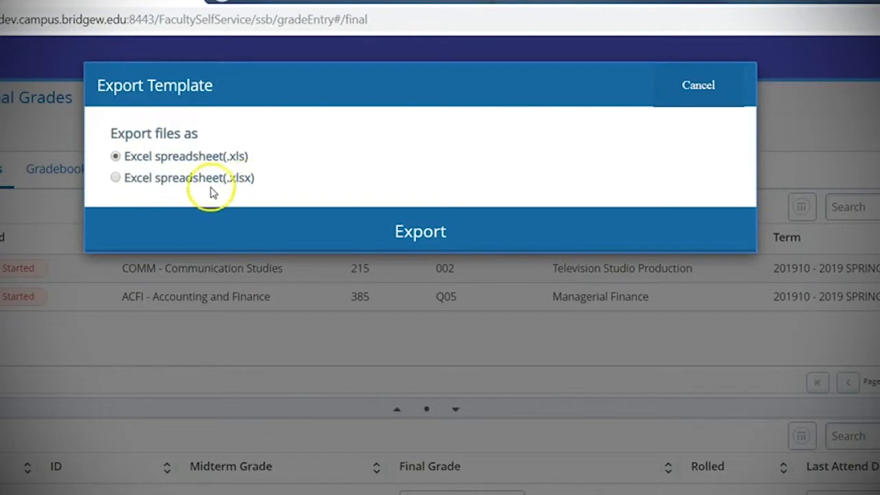
pyautogui.click(115, 178)
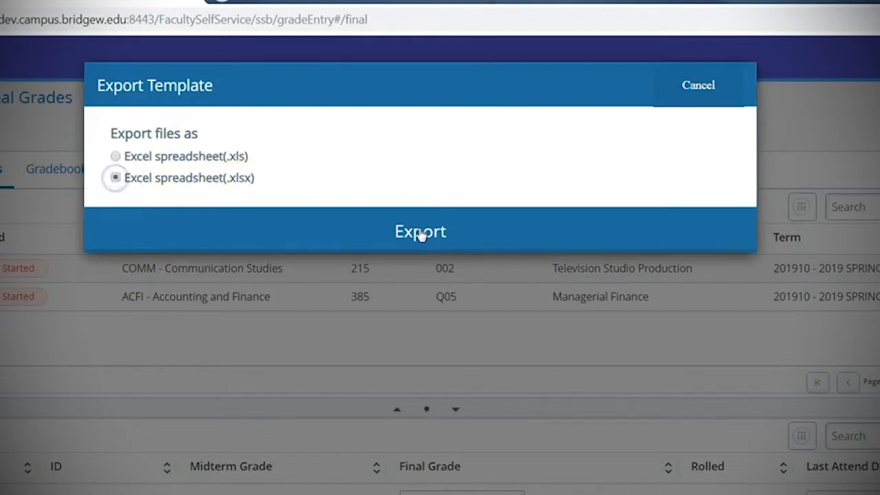
pyautogui.click(419, 231)
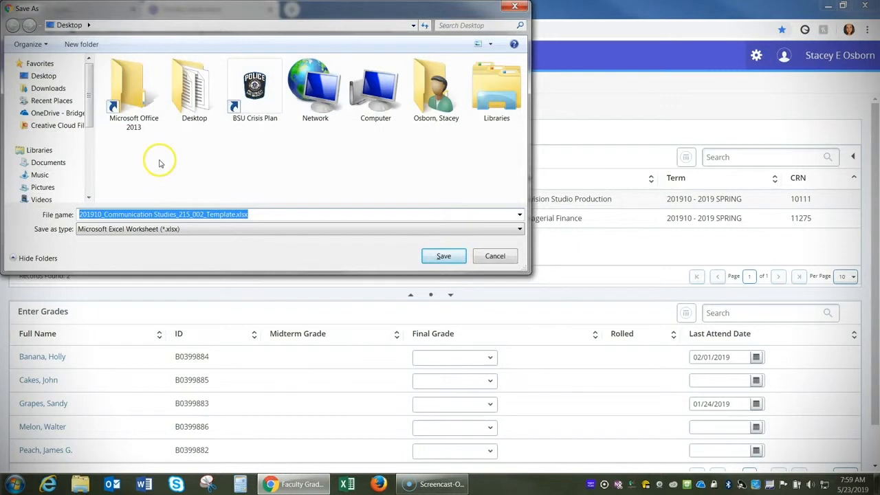
pyautogui.click(43, 75)
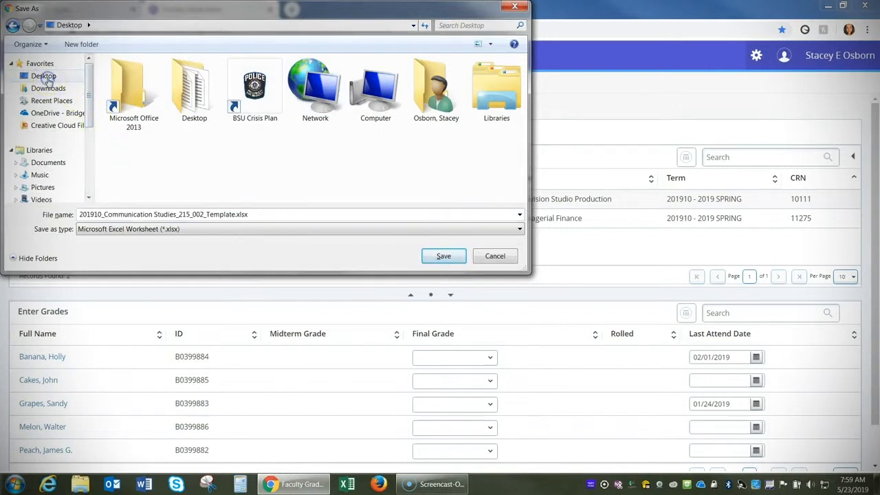
pyautogui.click(444, 256)
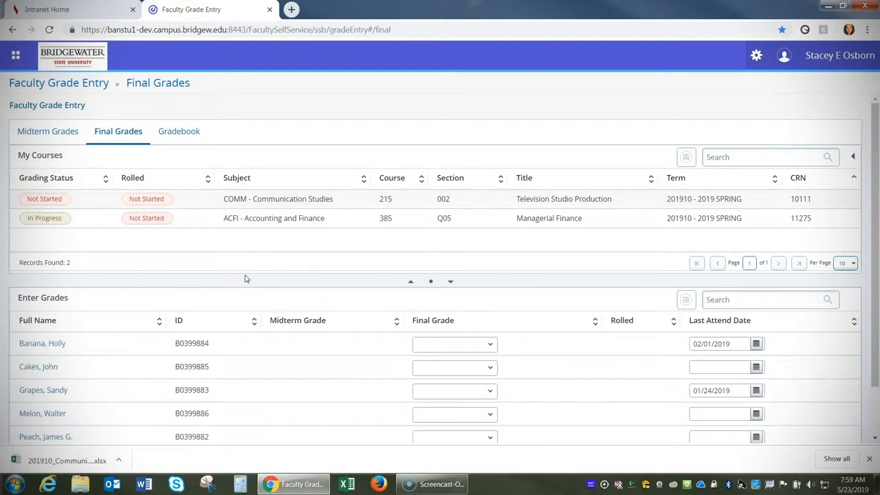
pyautogui.moveTo(245, 278)
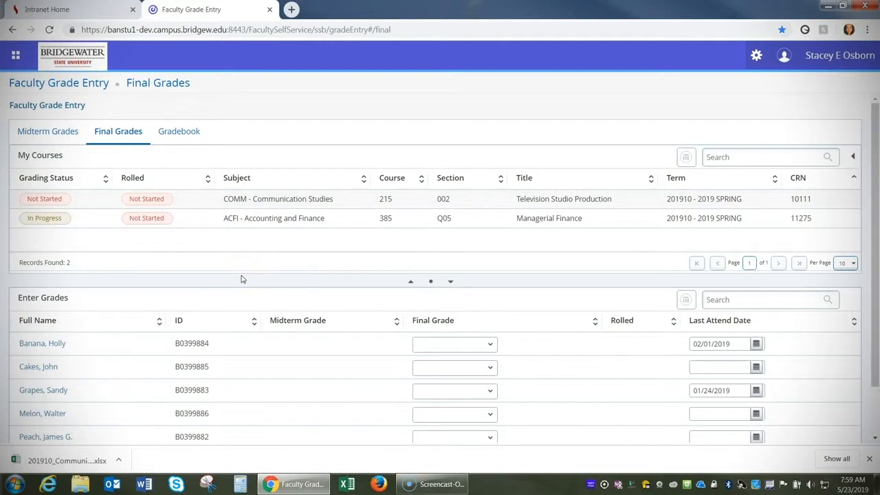